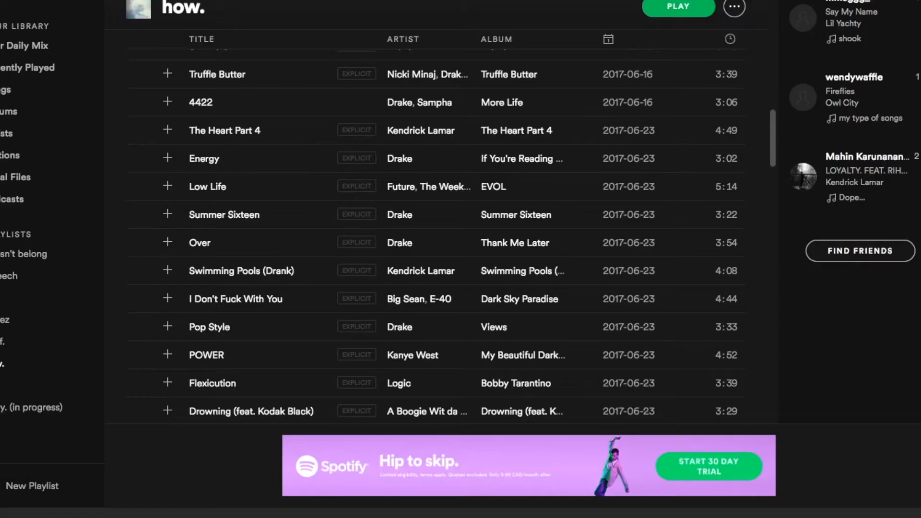
Cut the Initial D clips to the beat over the Jamie's Sin track, using the Blade tool (B)
scroll("down", 3)
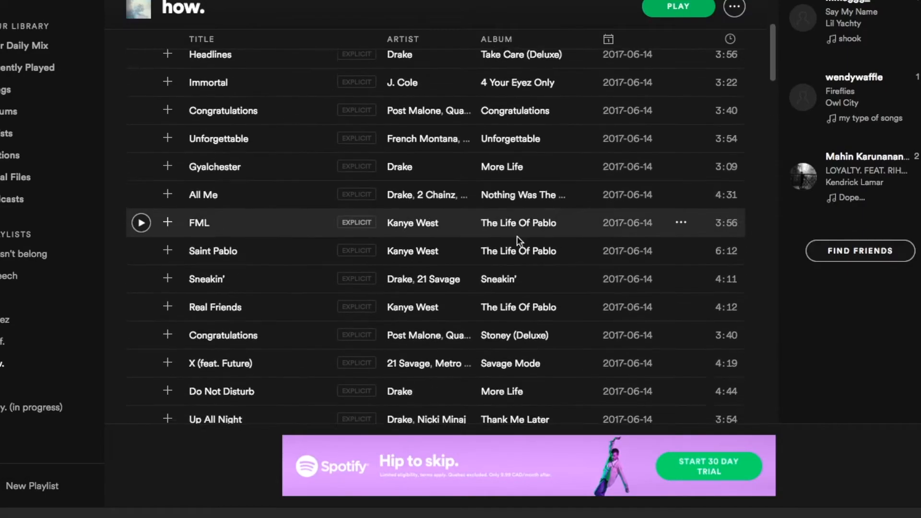
scroll("down", 3)
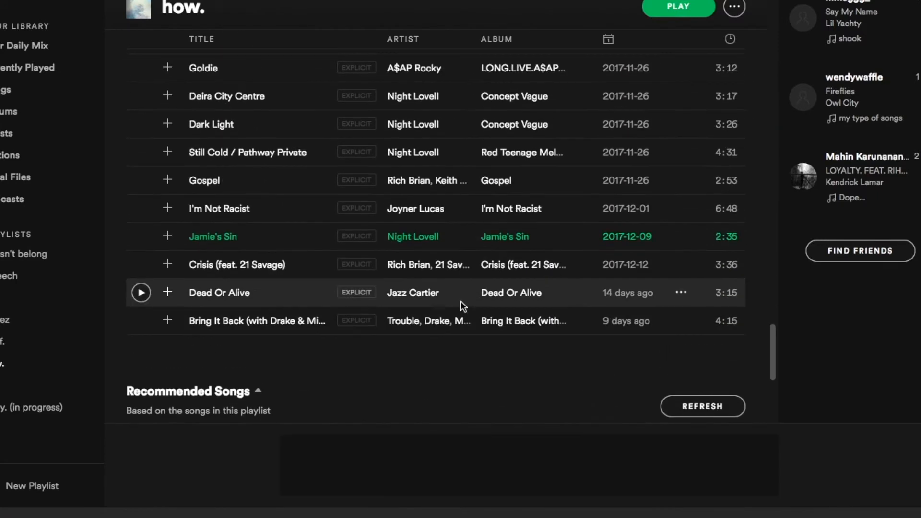
scroll("up", 3)
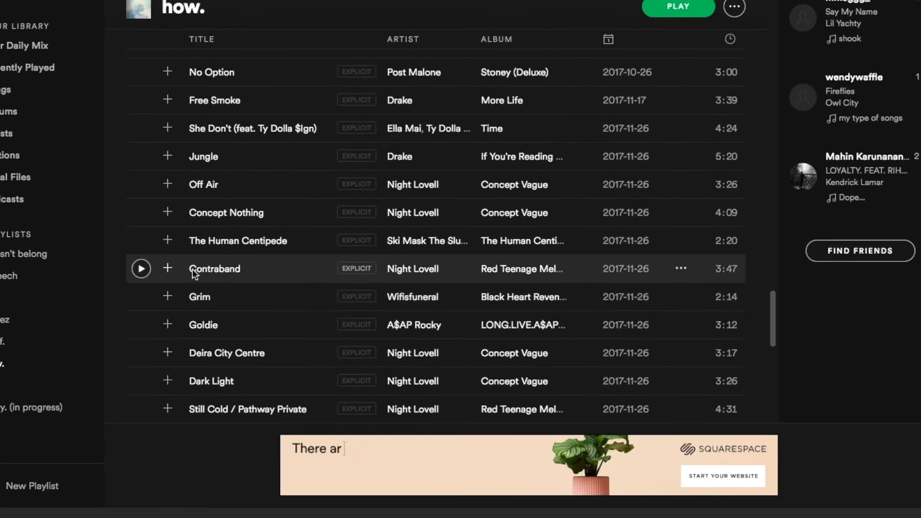
left_click(678, 8)
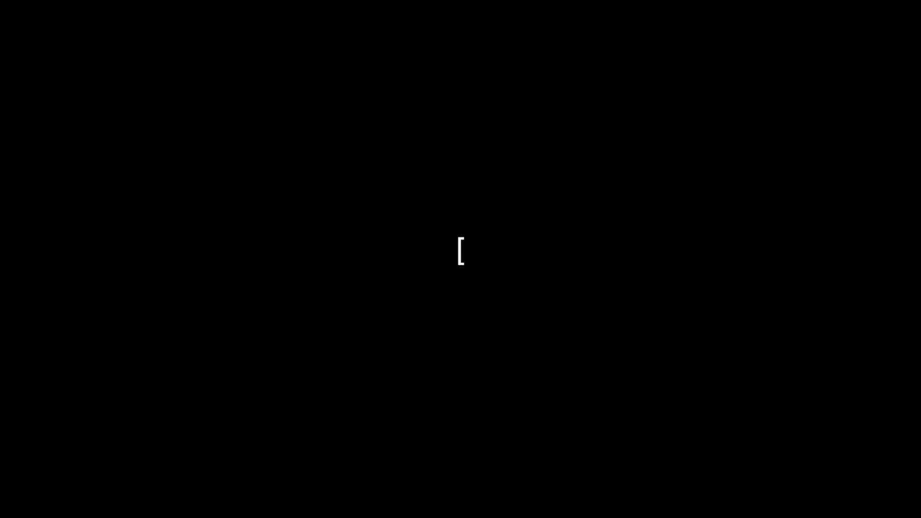
type("B")
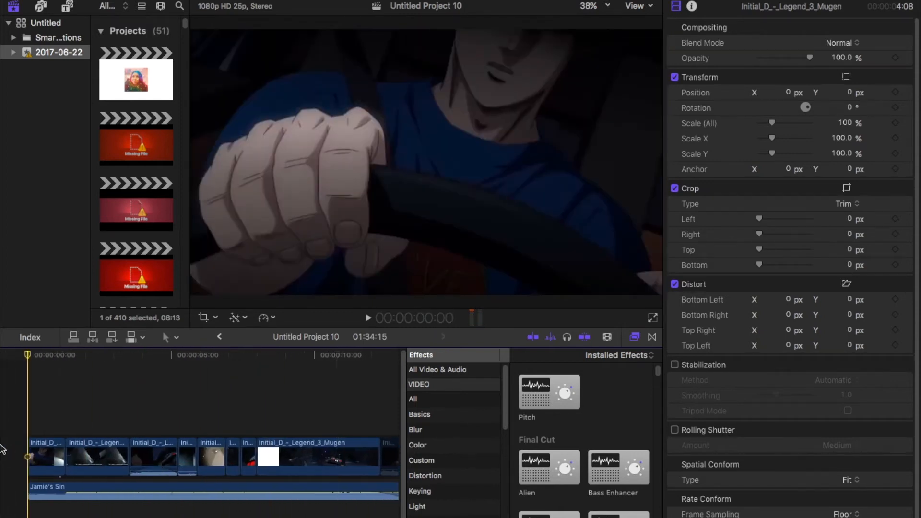
Play back the timeline while placing an Adjustment Layer over the opening clips
key("space")
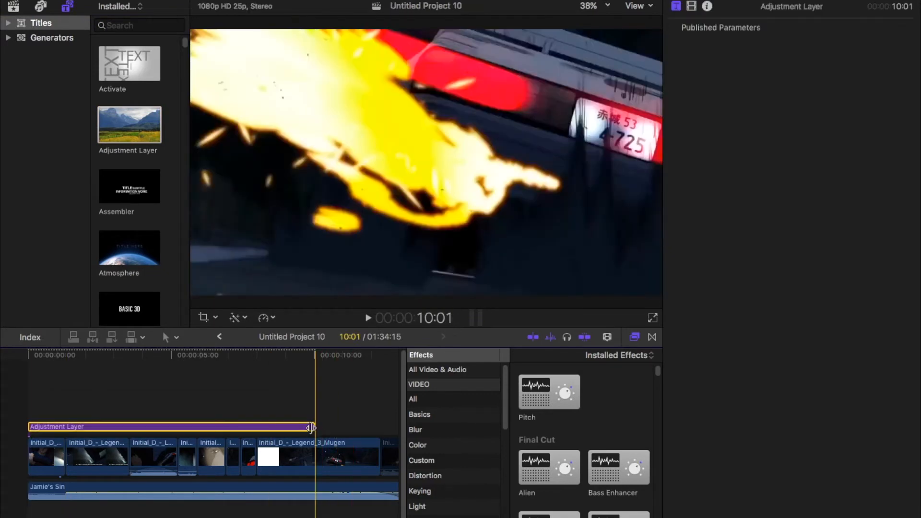
Extend the Adjustment Layer across more clips and show its video properties in the Inspector
left_click_drag(311, 427, 376, 427)
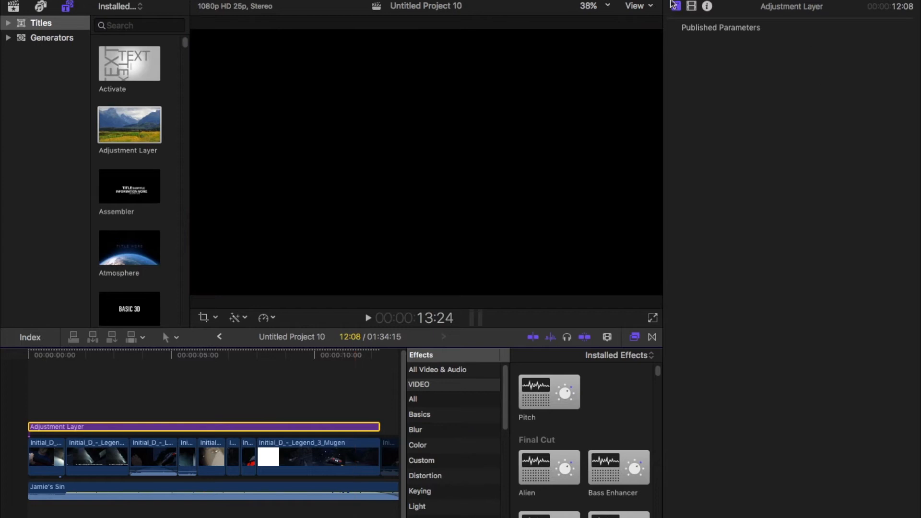
left_click(674, 6)
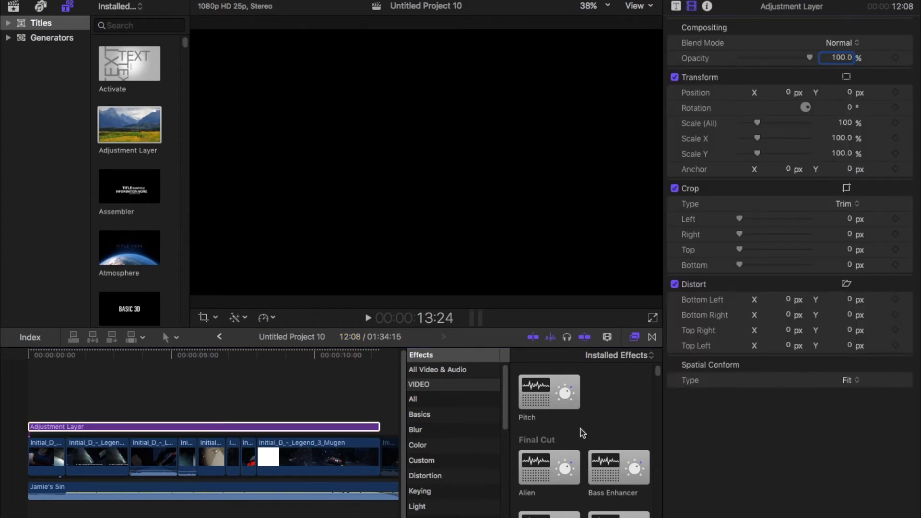
left_click(437, 370)
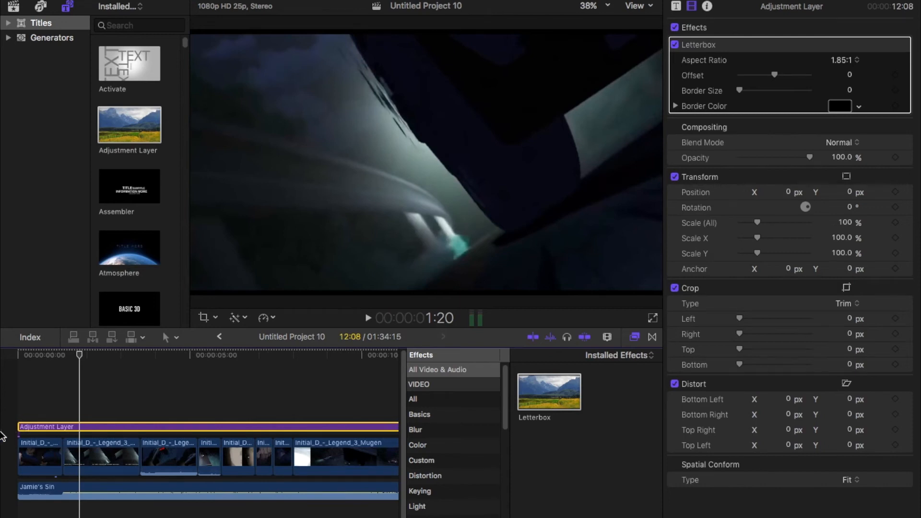
mouse_move(42, 409)
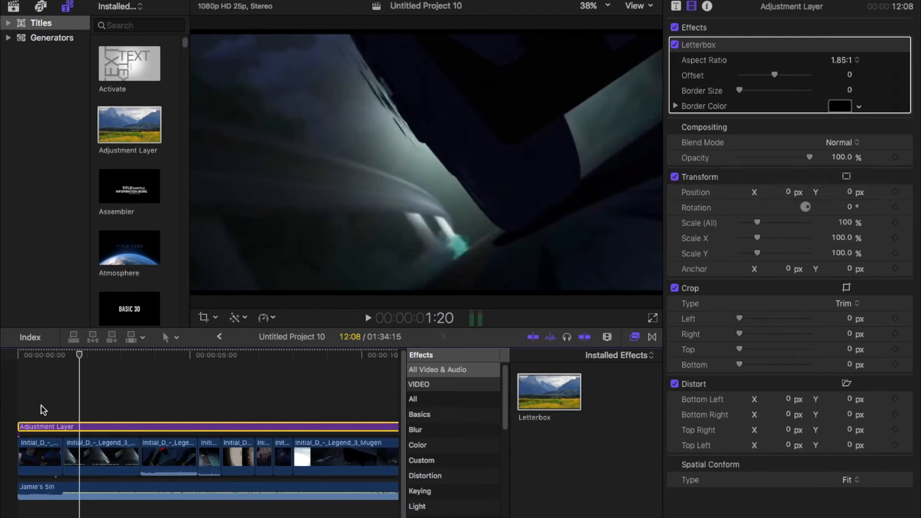
mouse_move(140, 402)
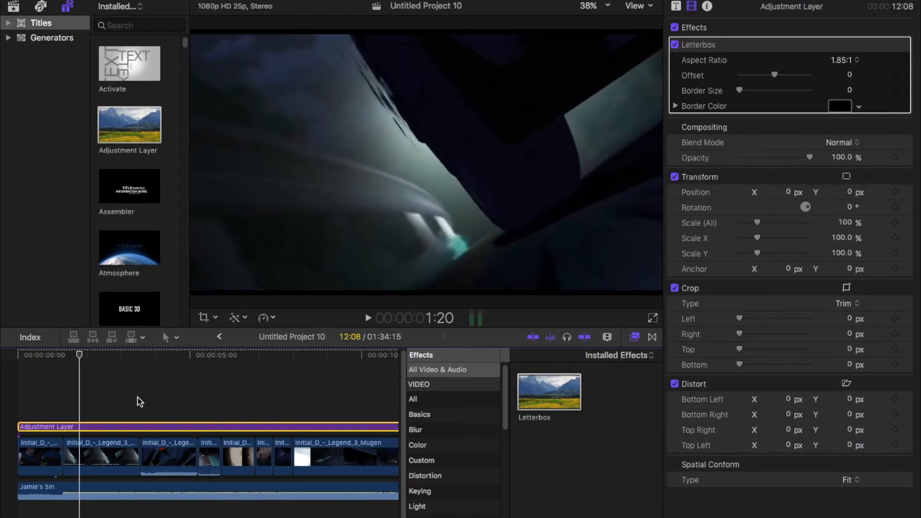
Switch applications while the 1.85:1 Letterbox layer stays in place
key("cmd+tab")
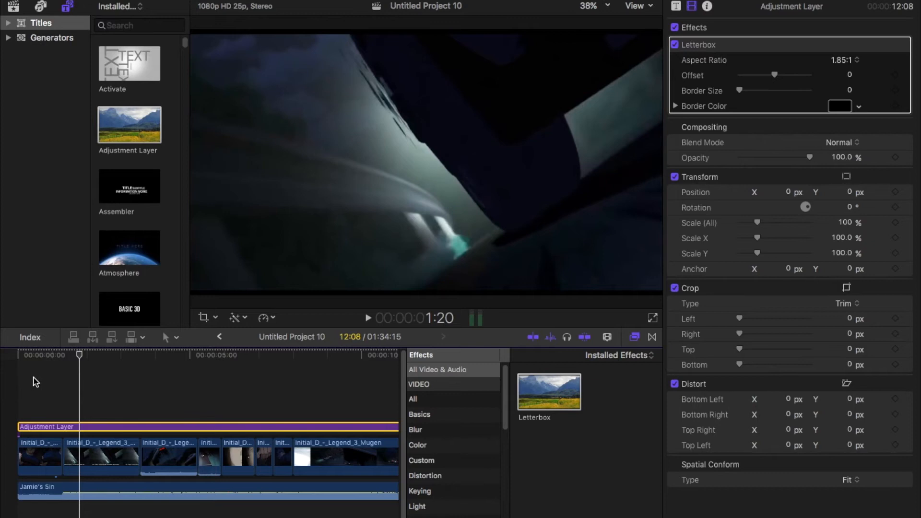
mouse_move(369, 326)
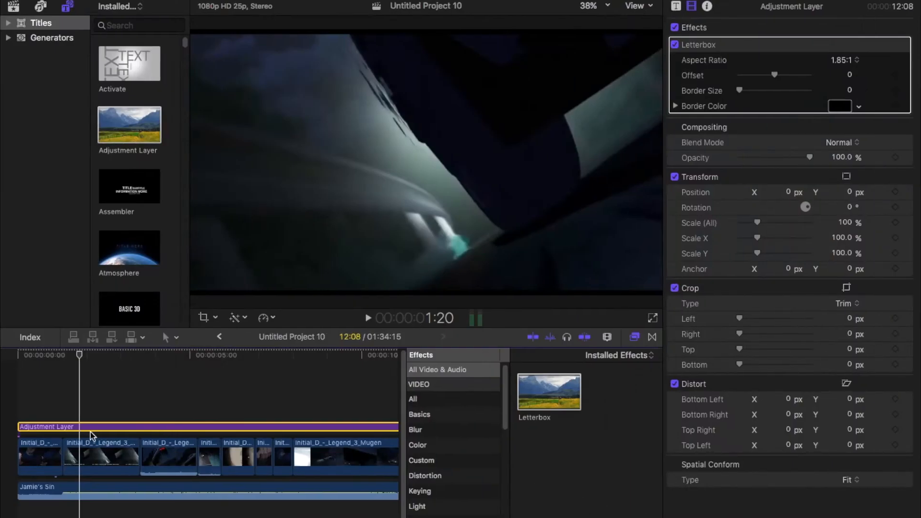
mouse_move(55, 398)
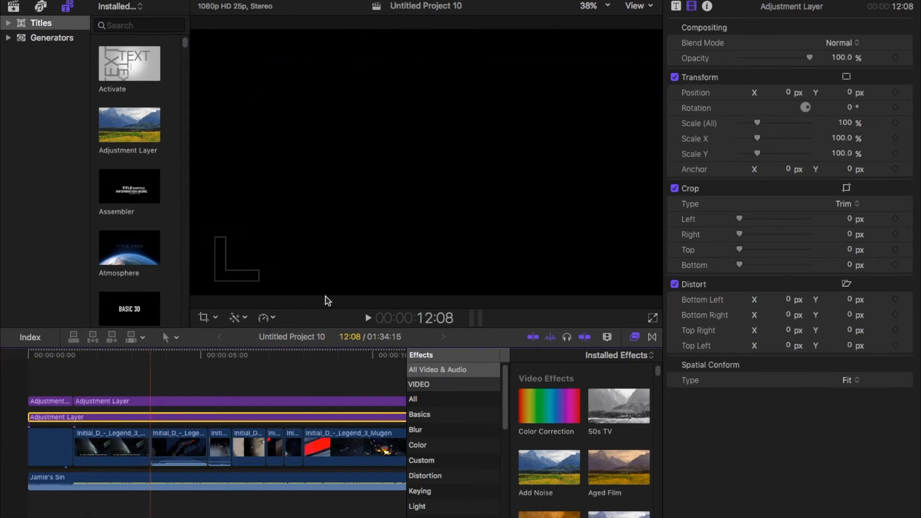
Apply the Cool Tones grade from the Effects browser to the adjustment layer
left_click(368, 317)
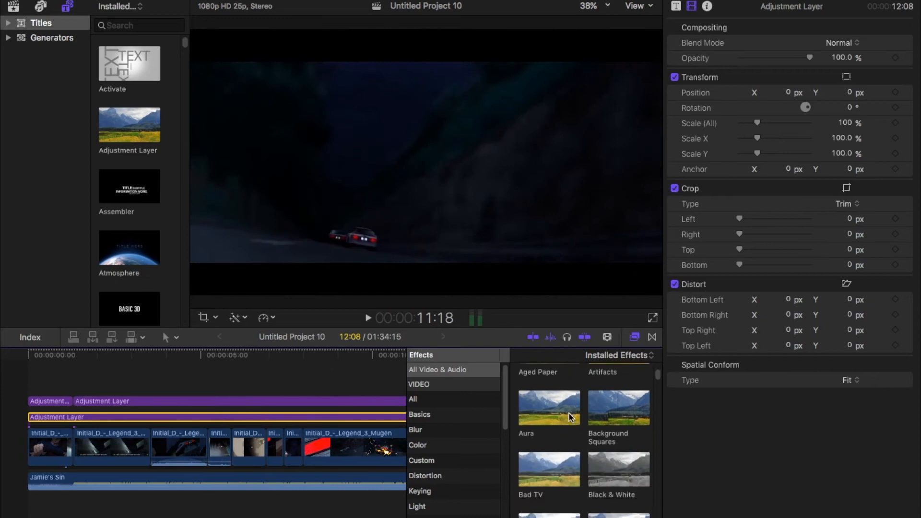
scroll("down", 3)
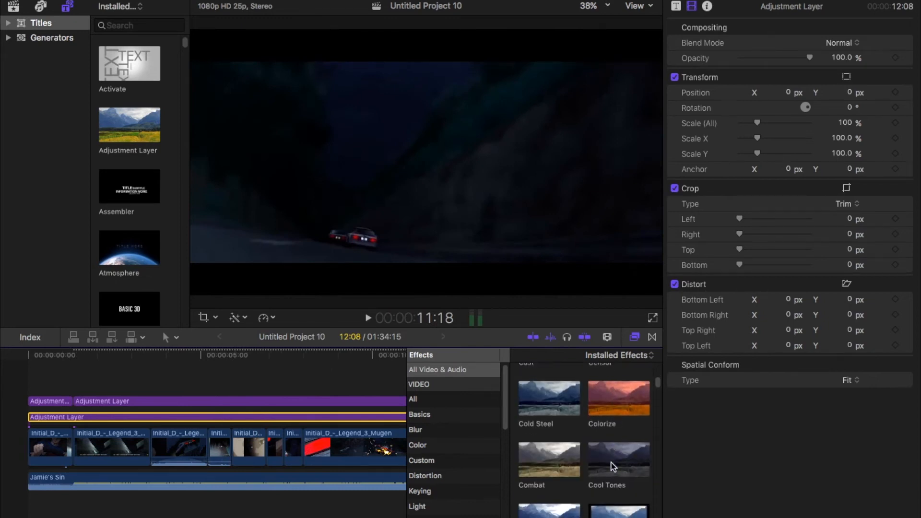
double_click(618, 457)
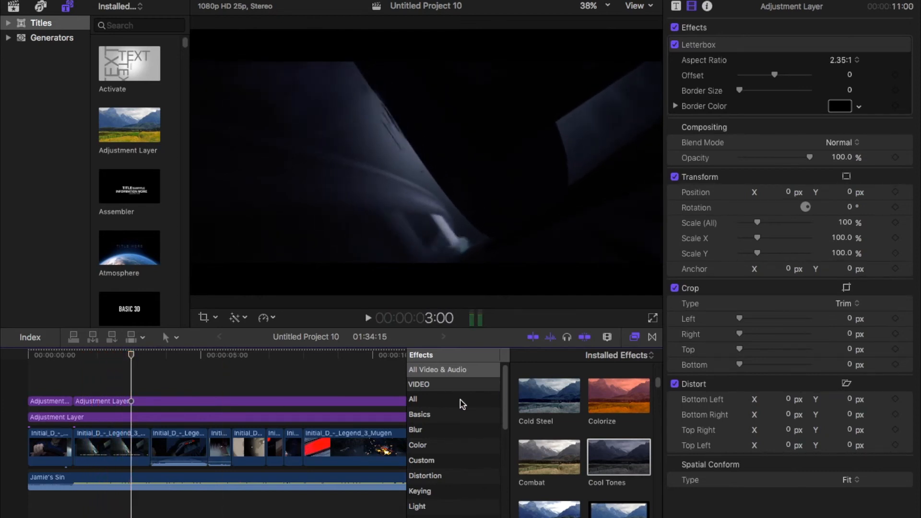
mouse_move(468, 409)
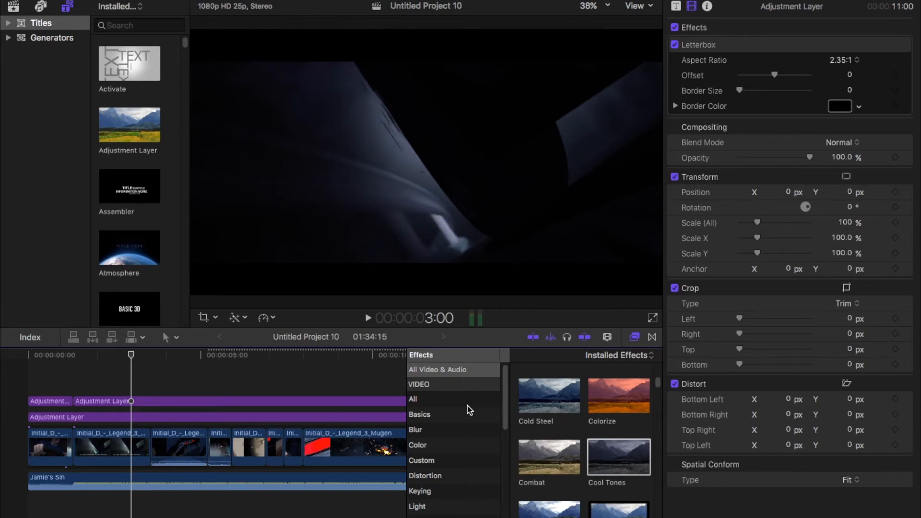
mouse_move(364, 435)
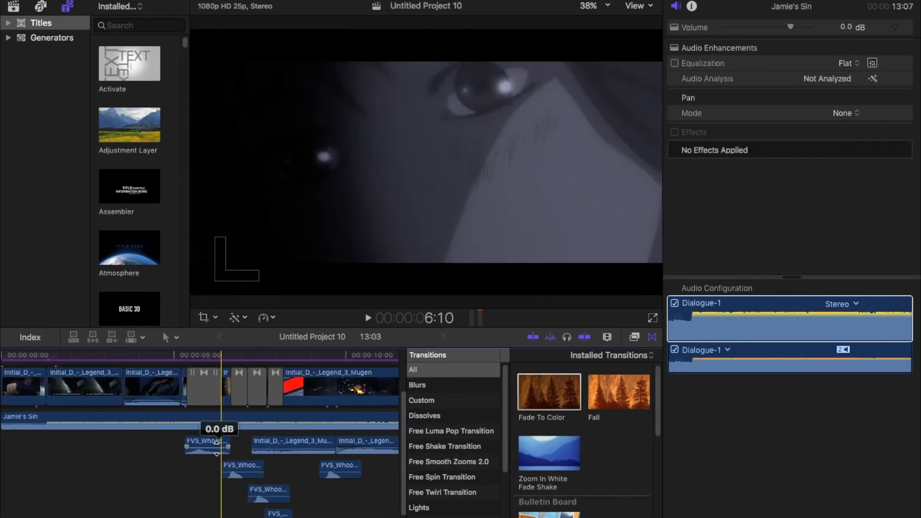
Line up three FVS_Whoosh clips beneath the transitions, below the music track
left_click(368, 317)
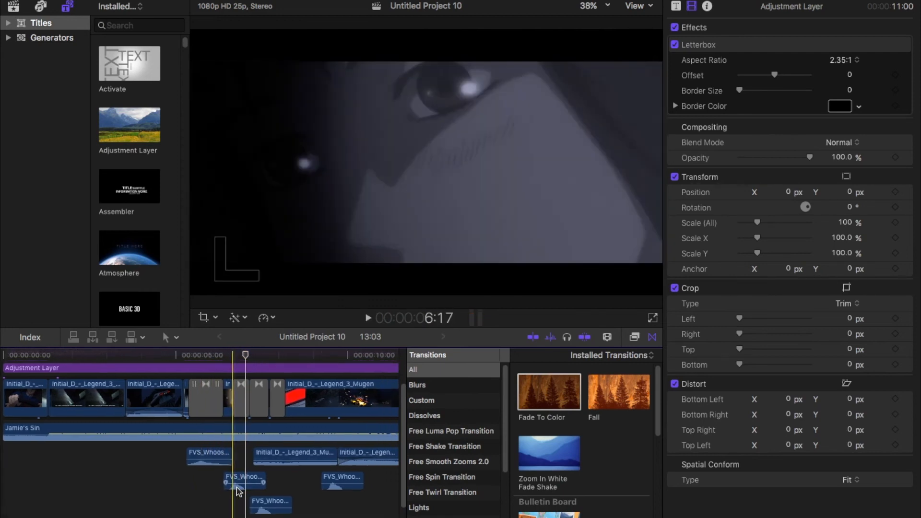
left_click(368, 317)
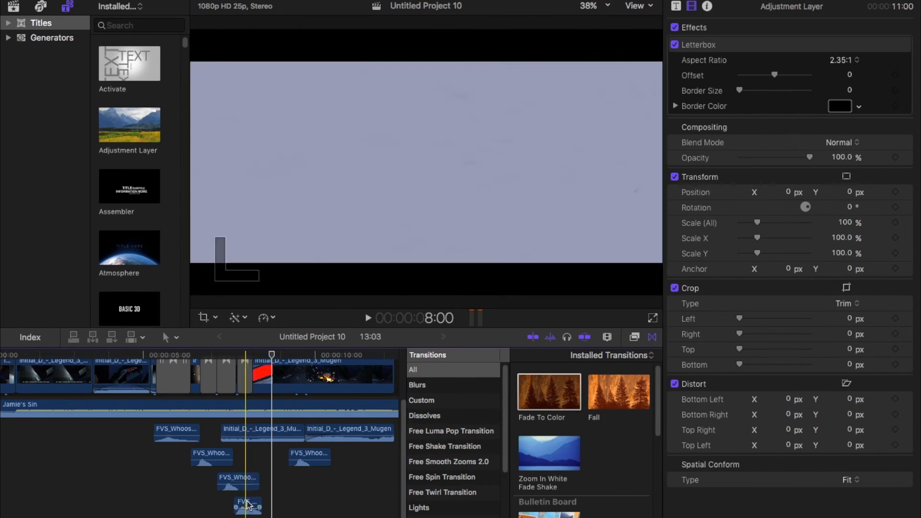
left_click(249, 504)
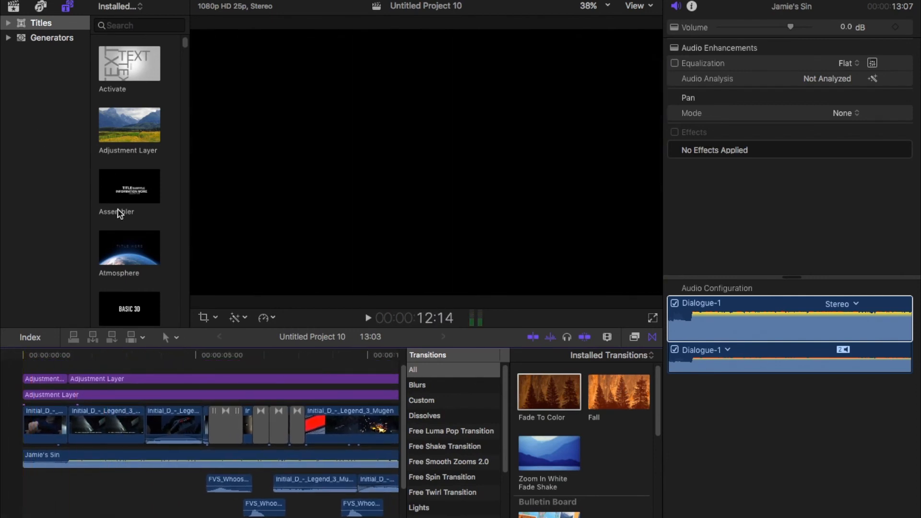
Scale the black-and-white DICK watermark down to 54% in the Transform inspector
scroll("down", 3)
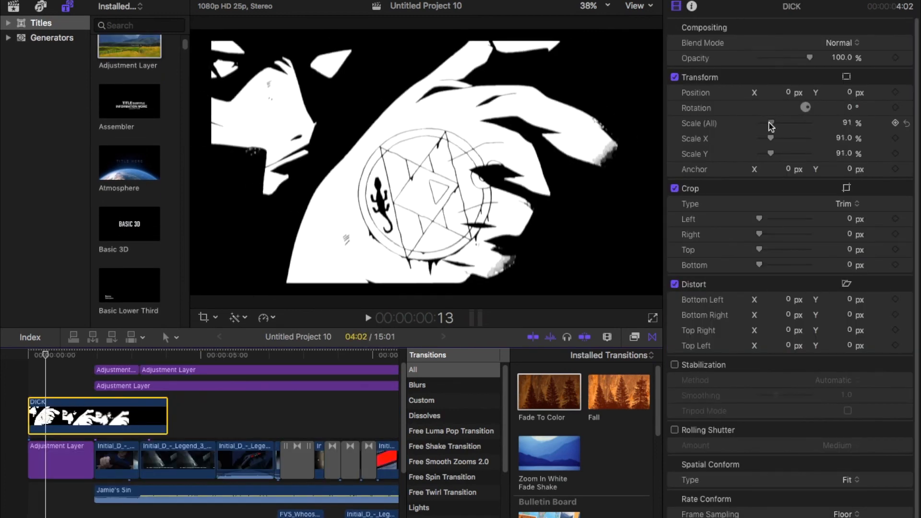
left_click_drag(769, 123, 766, 123)
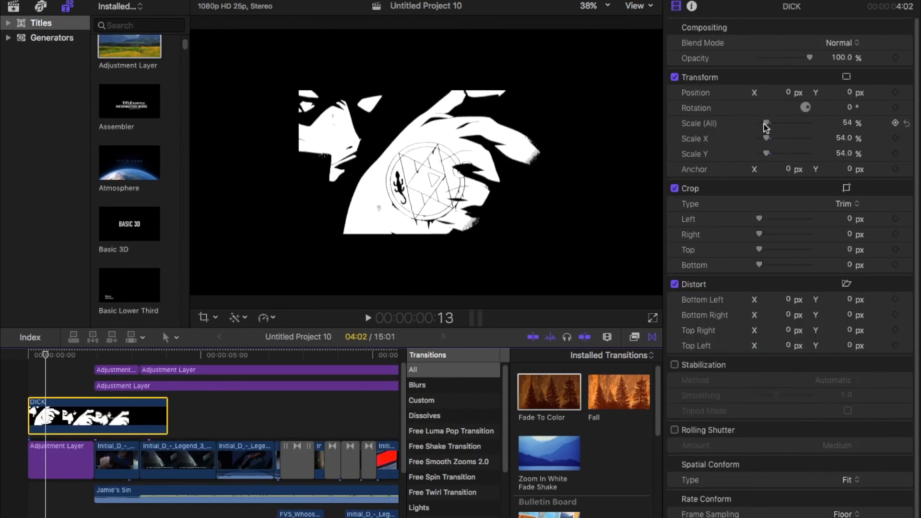